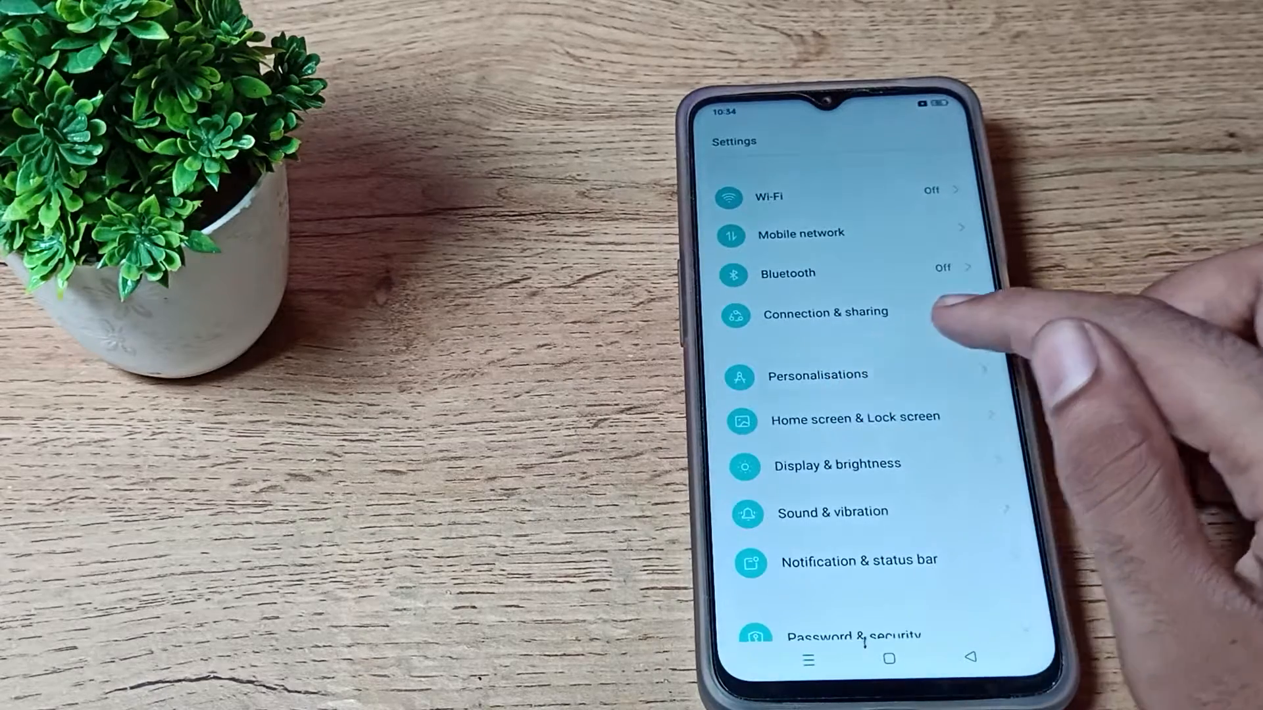
# Step: Enter the Personalisations section of Settings
pyautogui.click(817, 375)
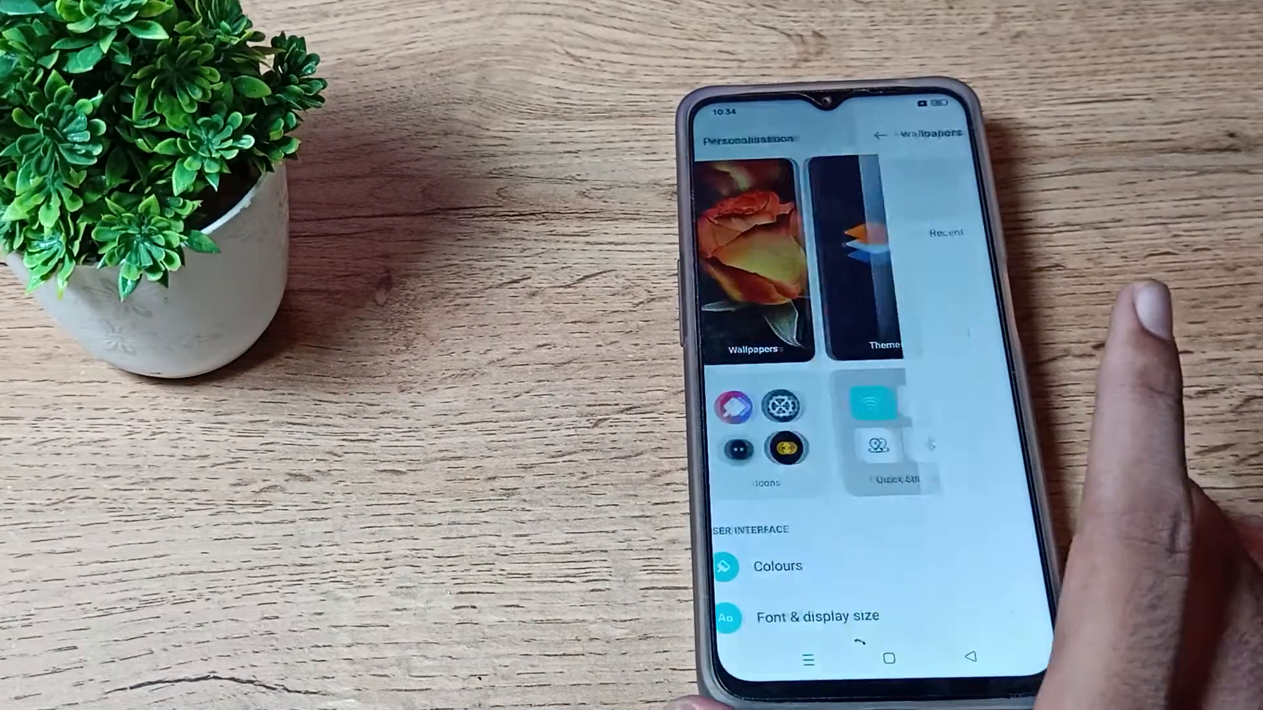
# Step: Select a static wallpaper thumbnail to see it full-screen
pyautogui.click(762, 258)
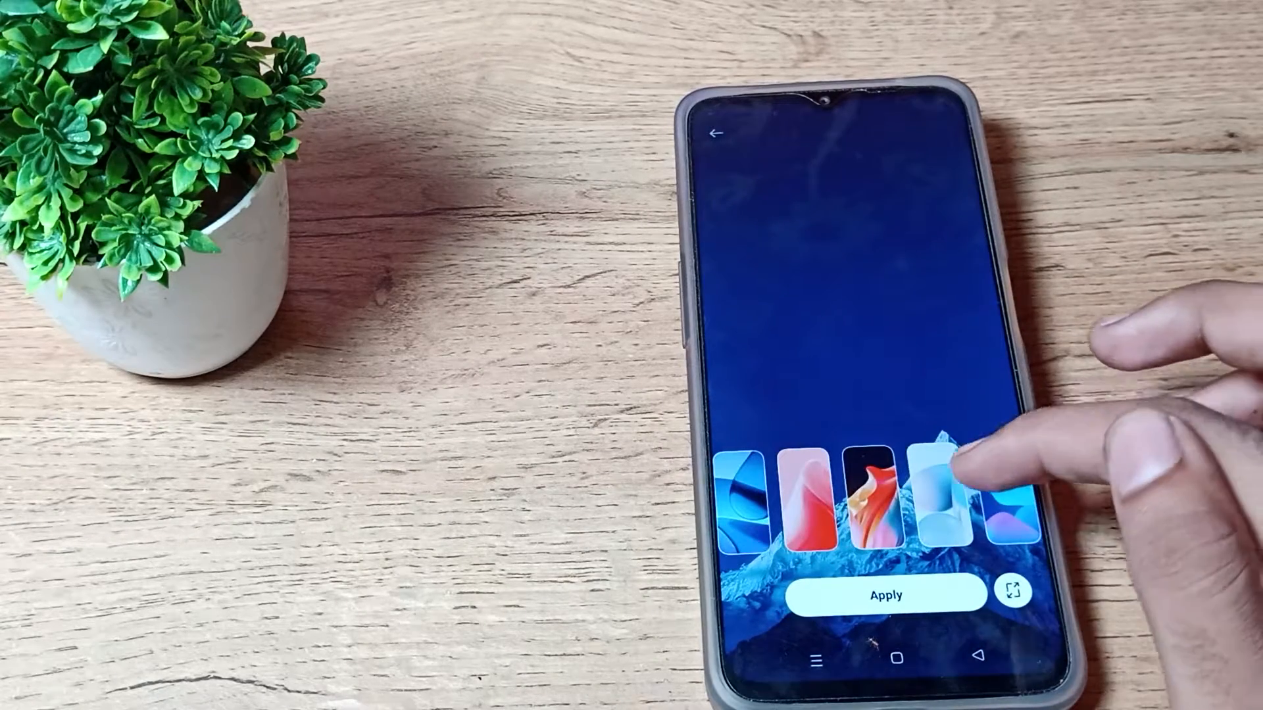
# Step: Set the orange abstract wallpaper on the lock screen, then close all recent apps
pyautogui.click(866, 504)
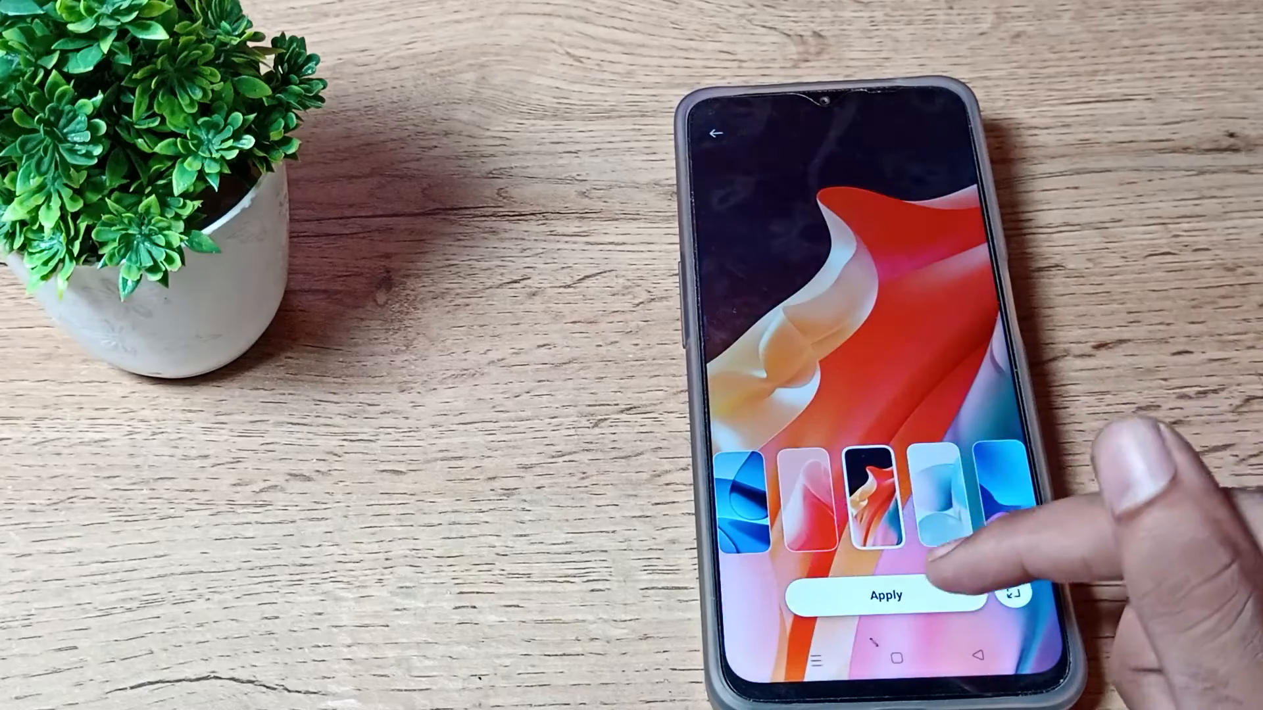
pyautogui.click(870, 595)
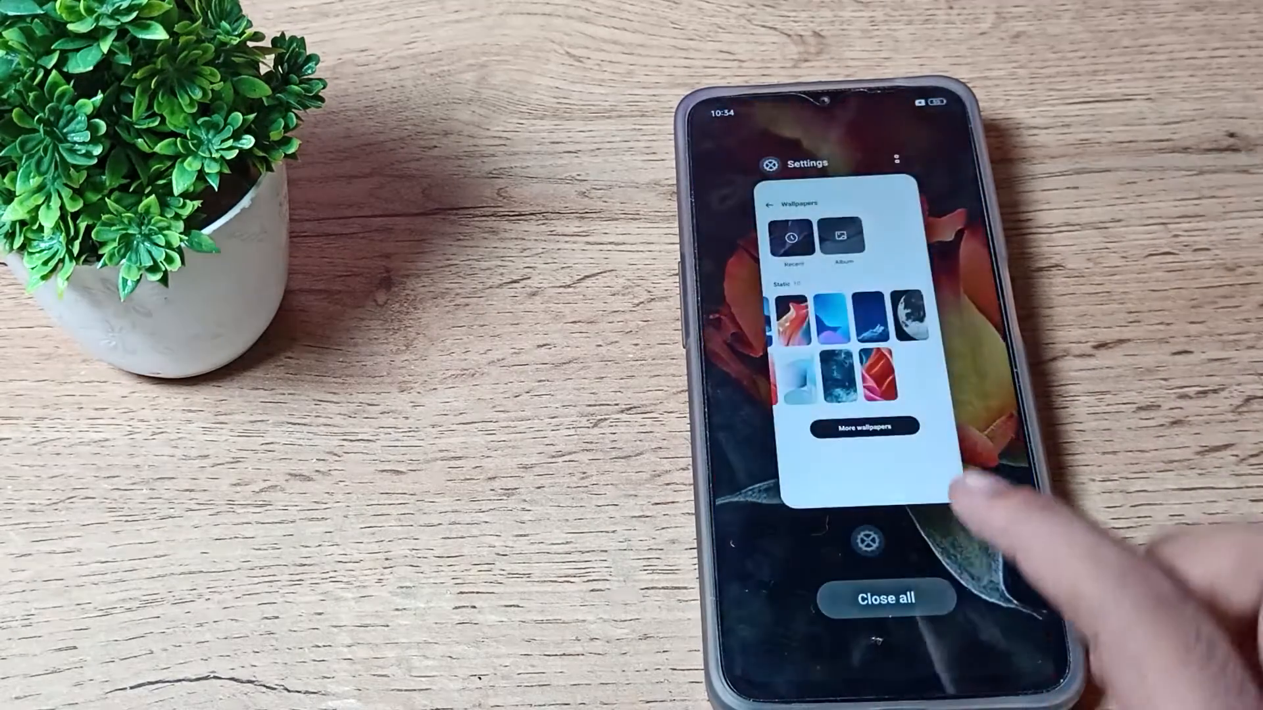
pyautogui.click(882, 600)
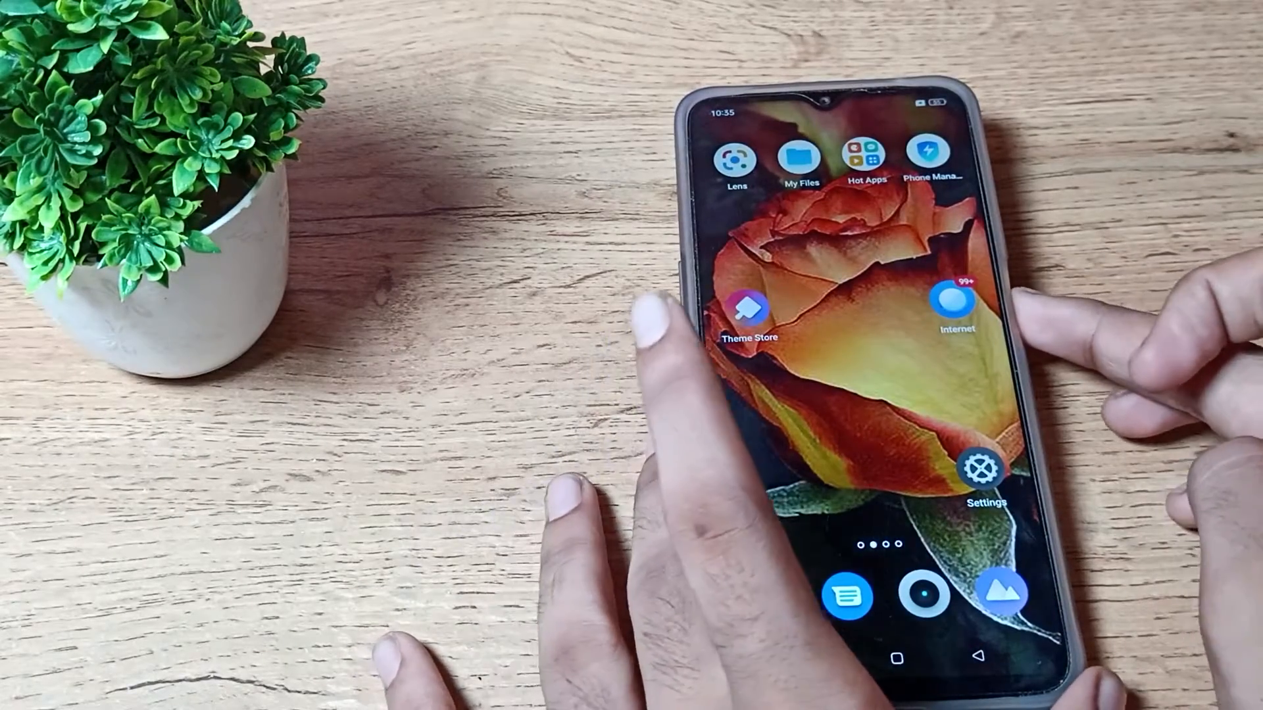